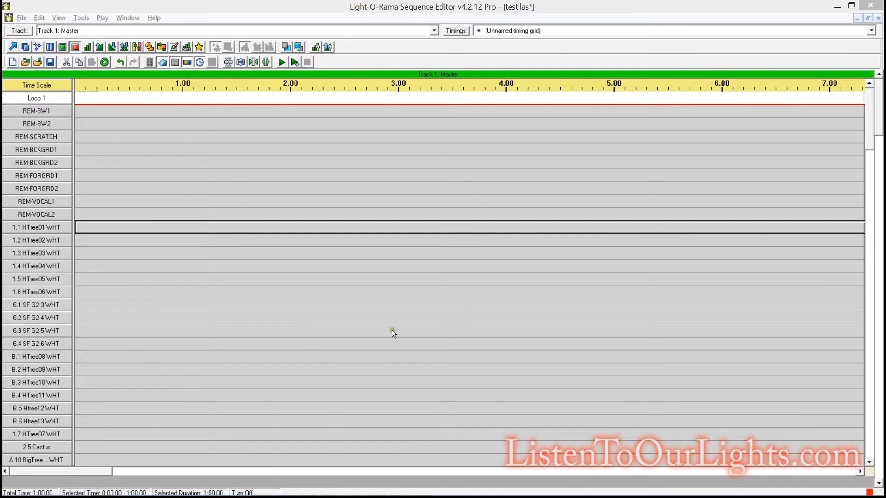
mouse_move(393, 333)
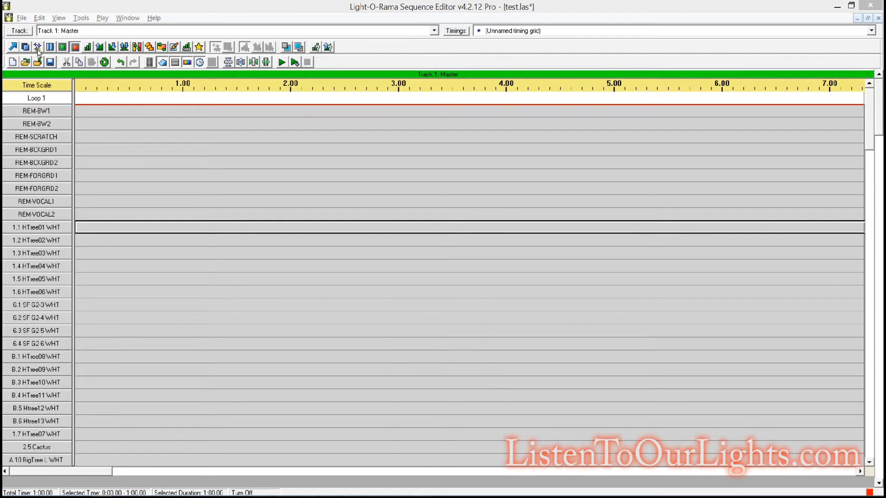
Fill the channels with full-length Twinkle events and scroll down the list checking them.
left_click(37, 47)
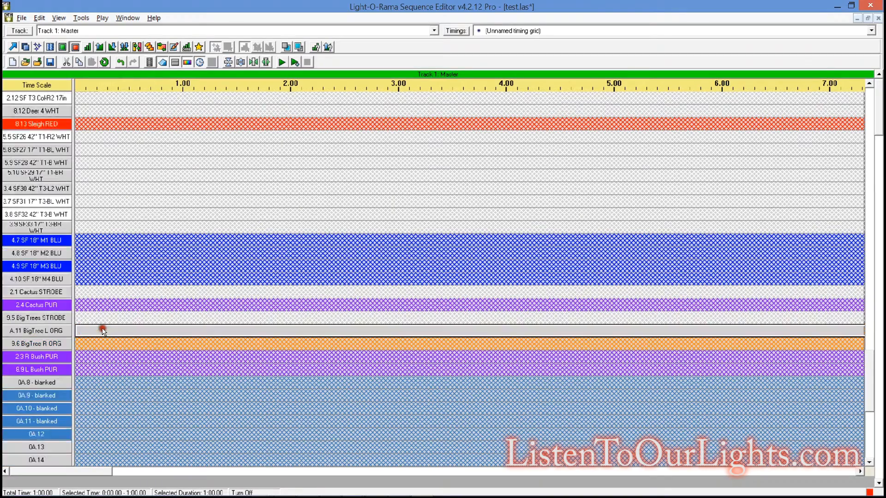
scroll("down", 3)
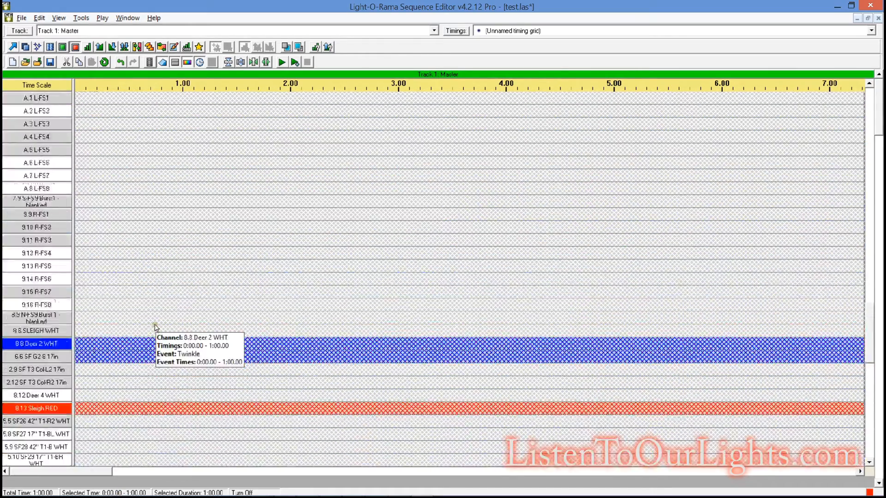
scroll("down", 3)
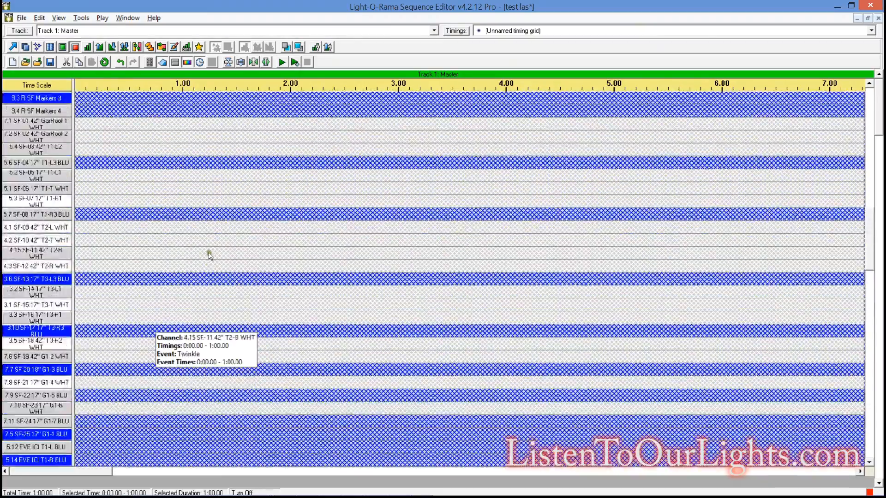
scroll("down", 3)
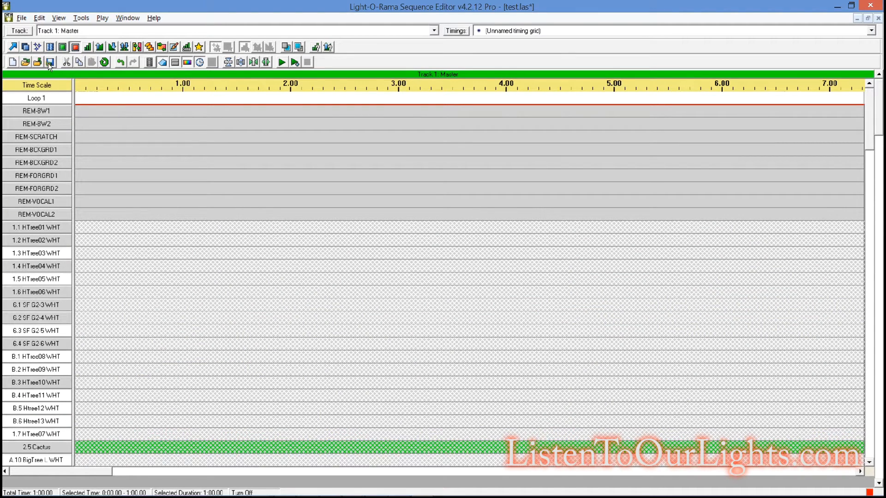
Save test.las with its twinkle-filled channels.
left_click(50, 62)
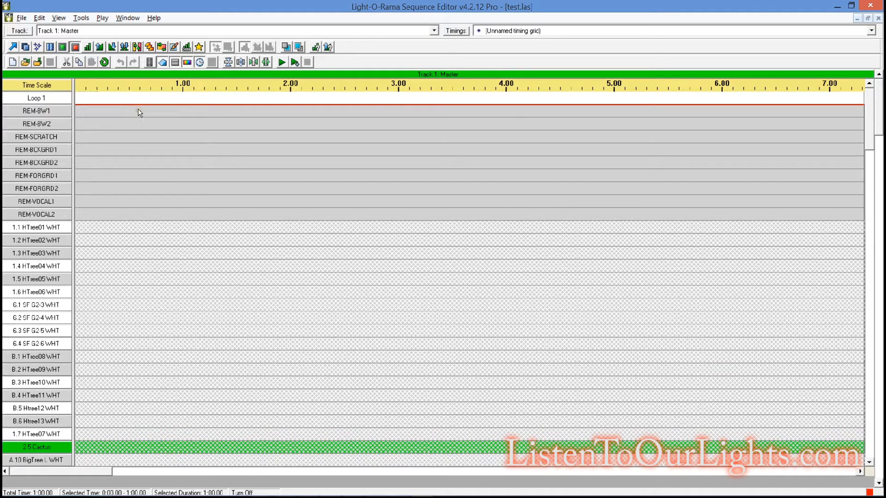
mouse_move(139, 112)
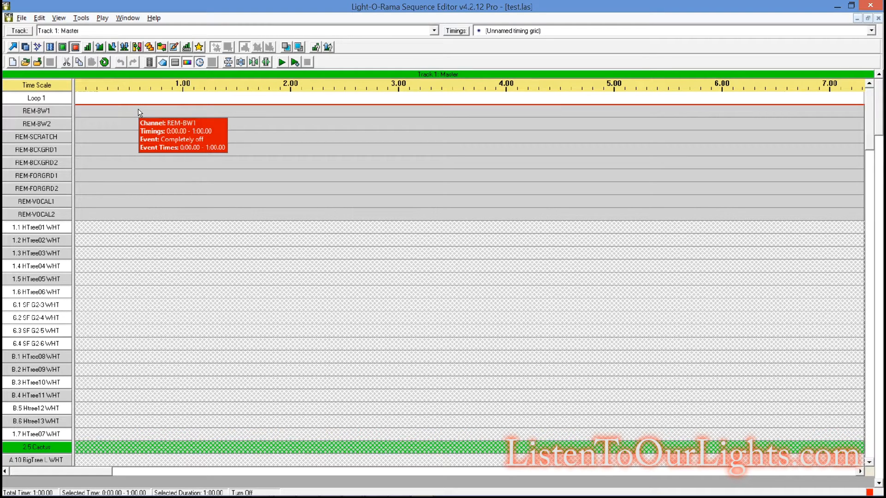
mouse_move(384, 206)
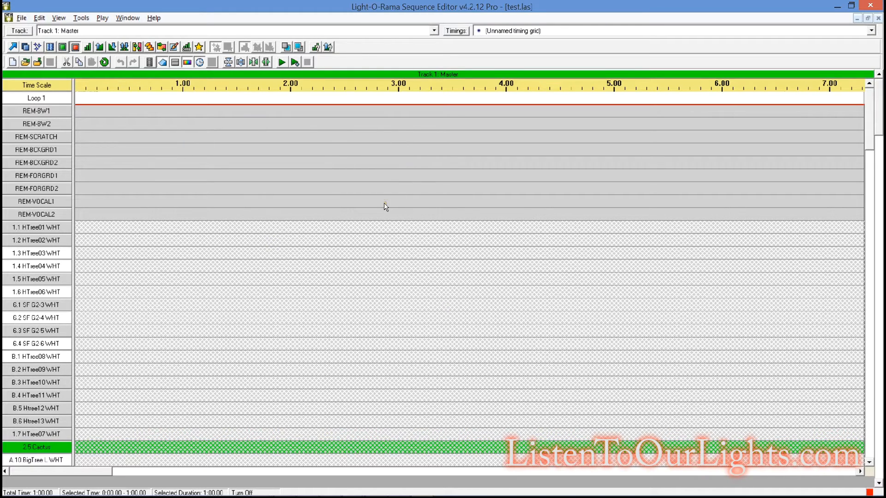
mouse_move(384, 206)
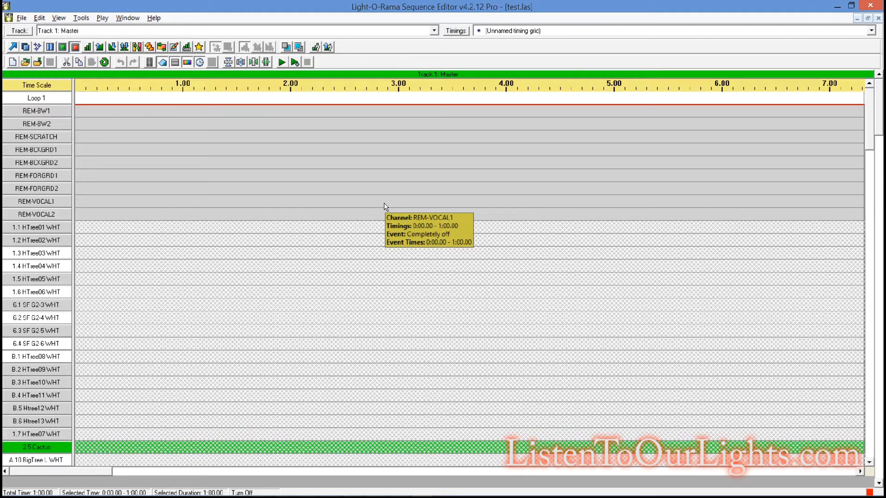
mouse_move(30, 33)
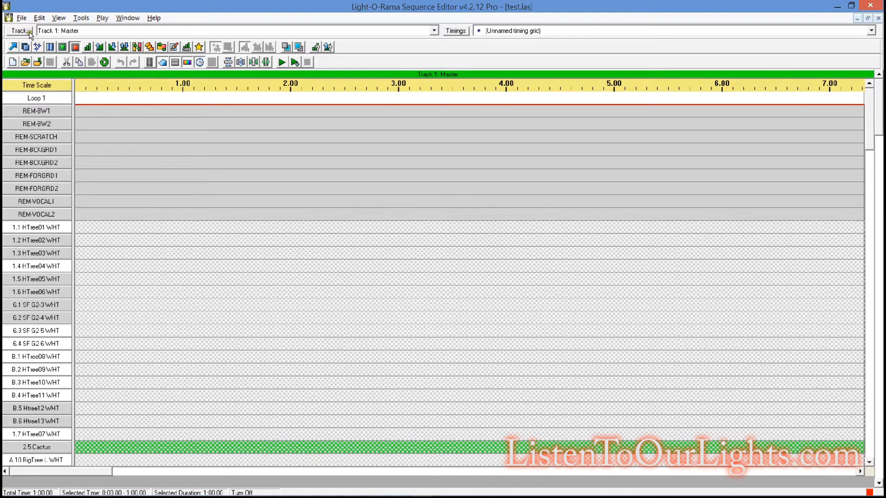
left_click(22, 18)
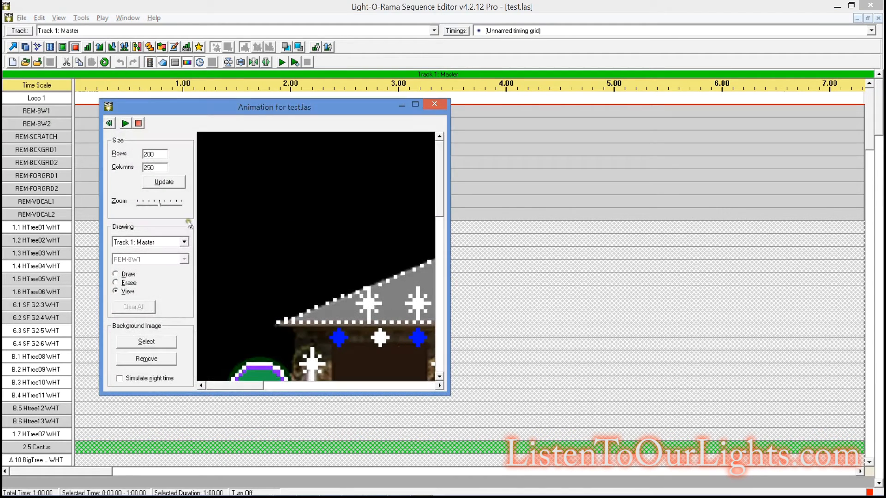
left_click(119, 378)
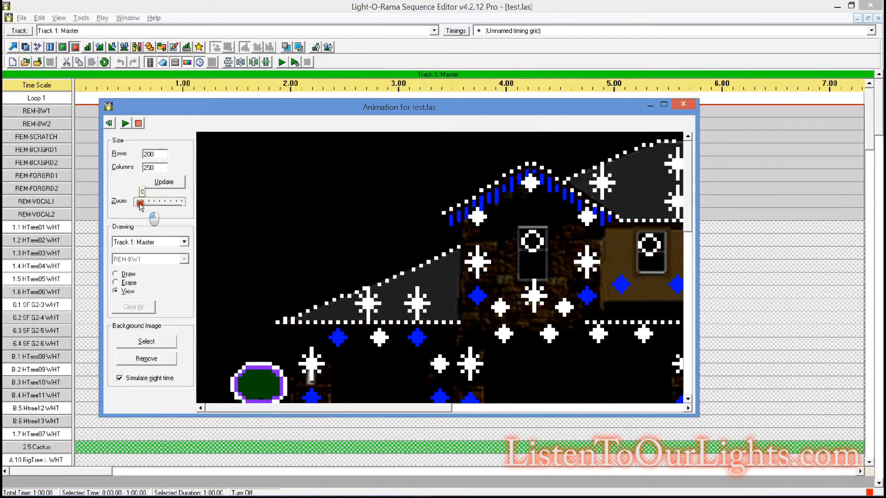
left_click_drag(140, 202, 157, 202)
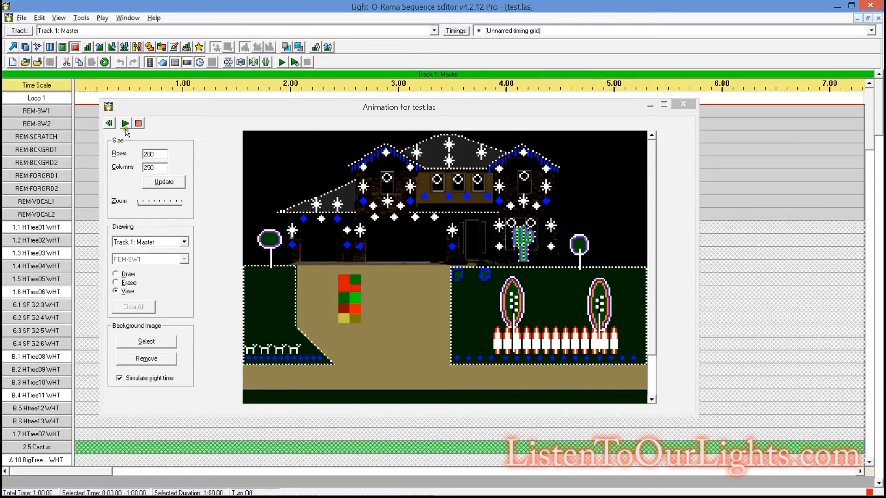
left_click(124, 122)
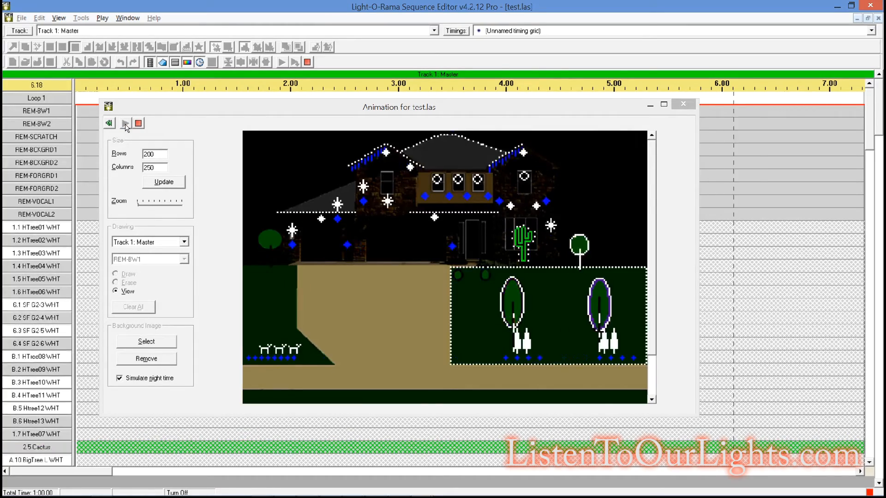
left_click(124, 123)
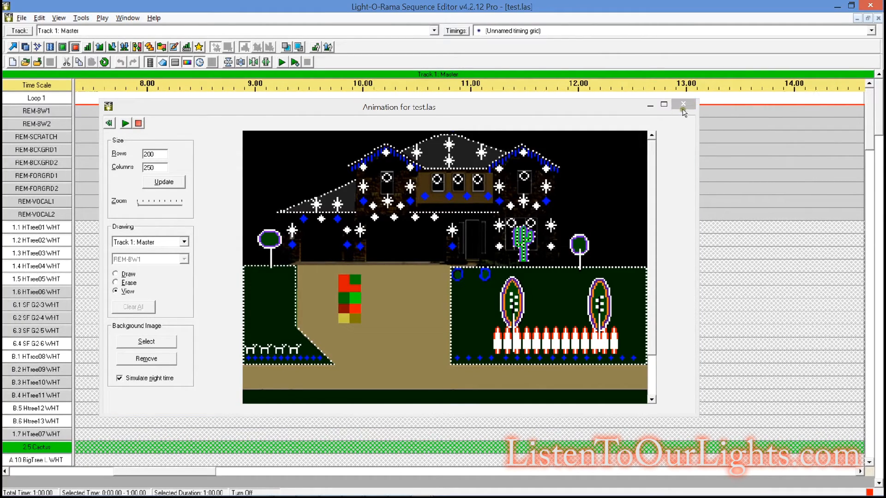
left_click(683, 105)
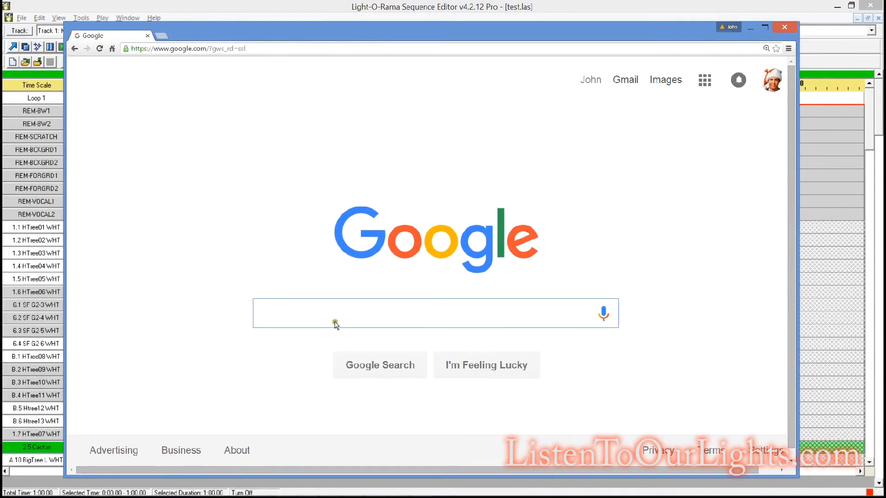
type("actr")
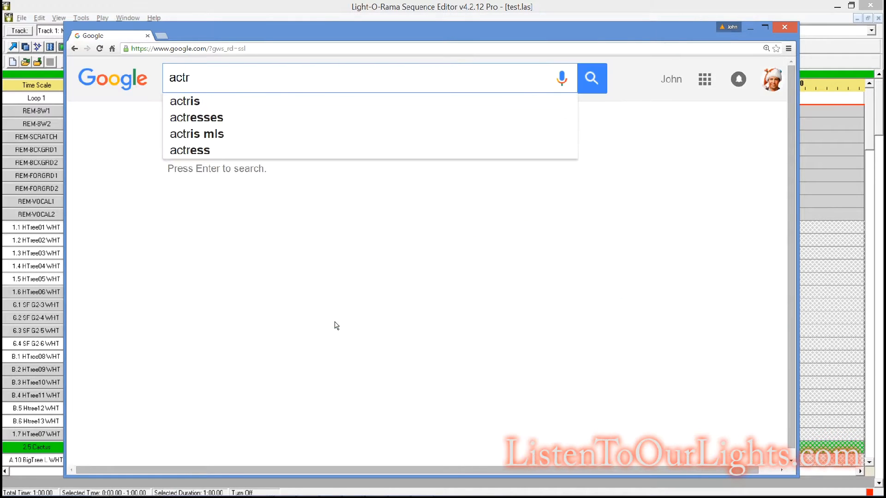
type("activestate perl")
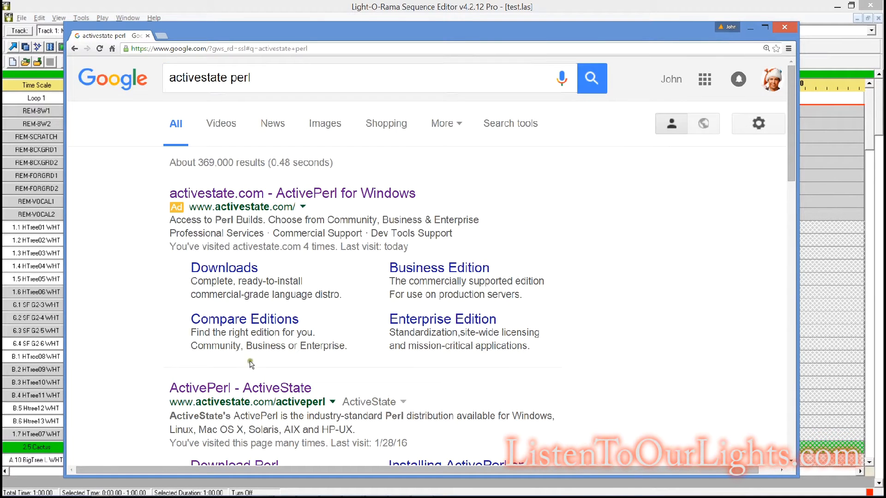
mouse_move(222, 281)
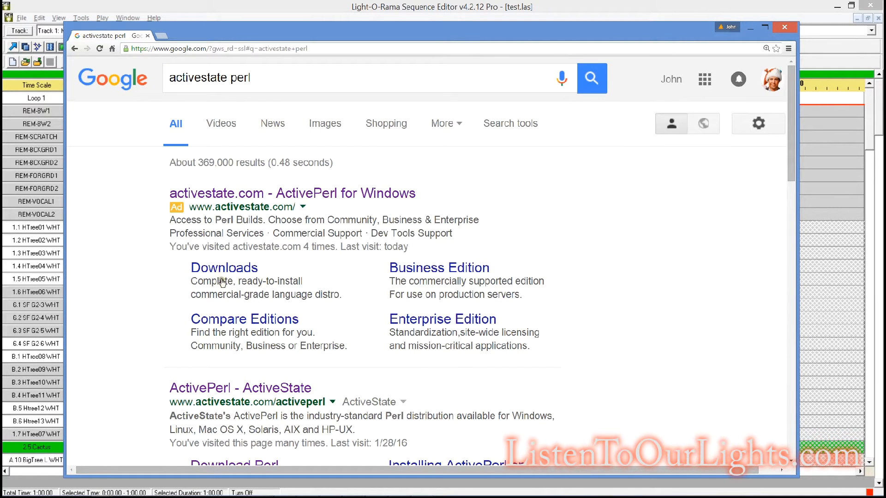
left_click(224, 268)
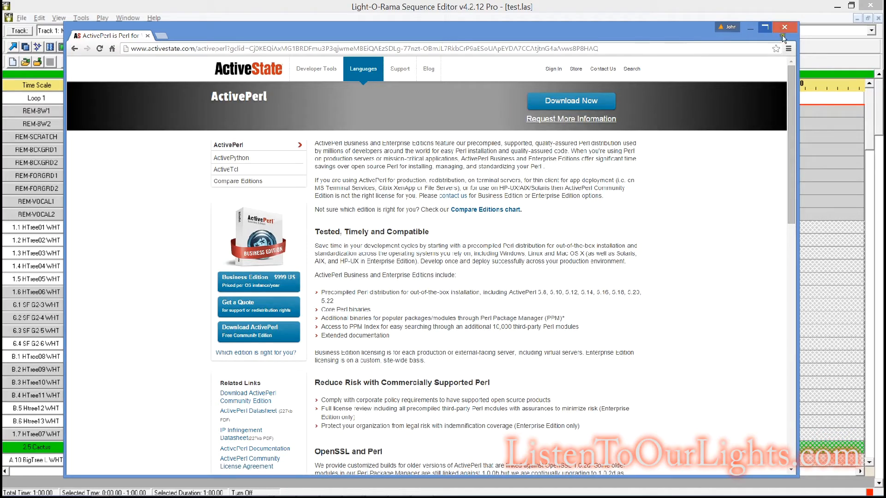
left_click(784, 27)
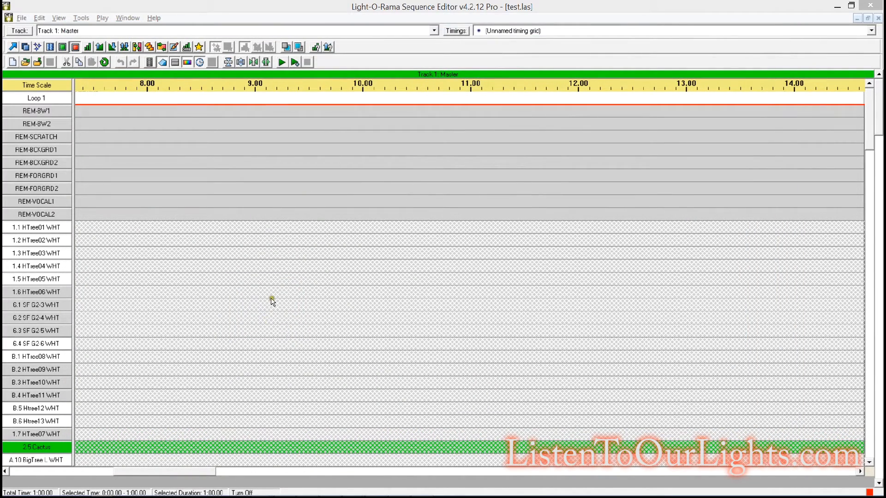
mouse_move(251, 384)
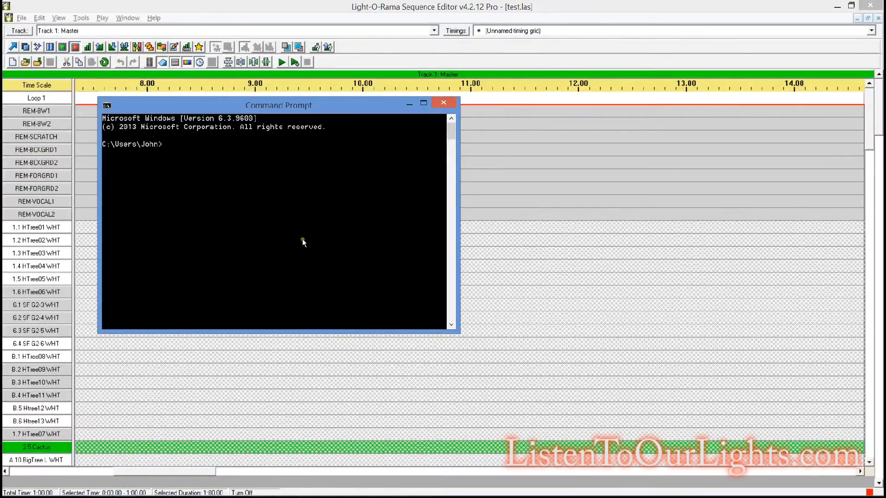
Navigate the console into C:\LOR_AW\Sequences, list its files and run notwinkle.pl to see its usage.
type("cdf")
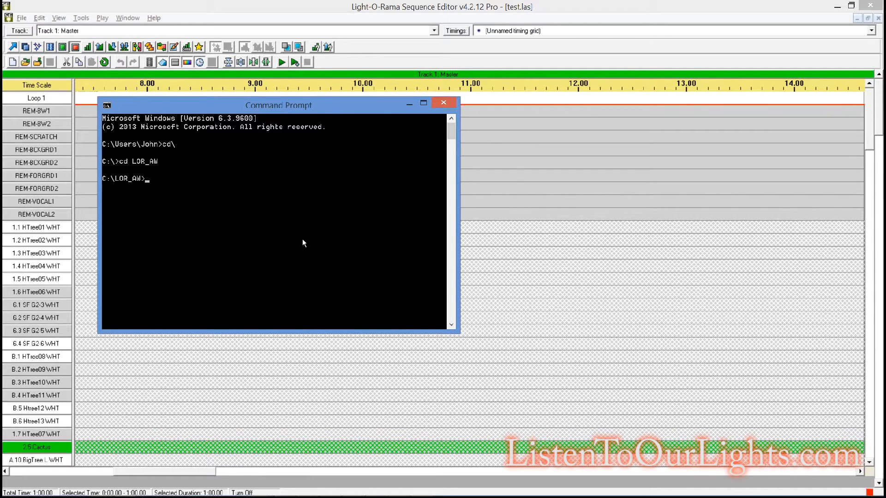
type("cd sequences")
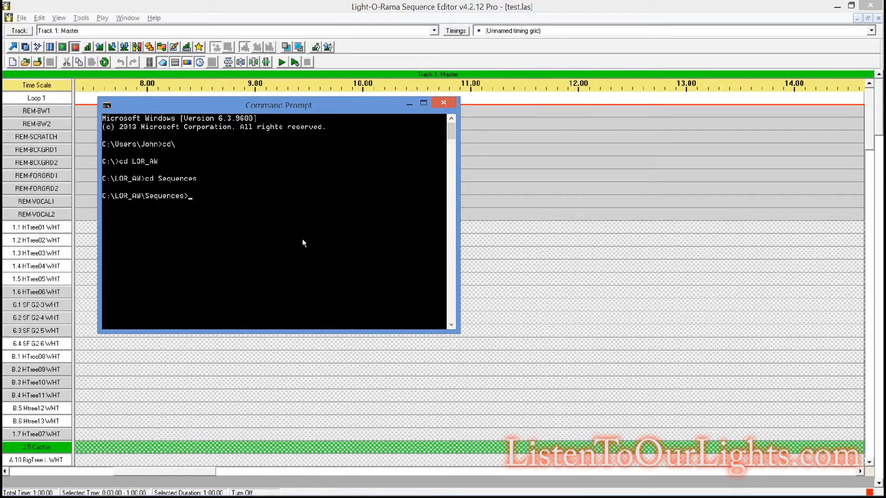
type("dir")
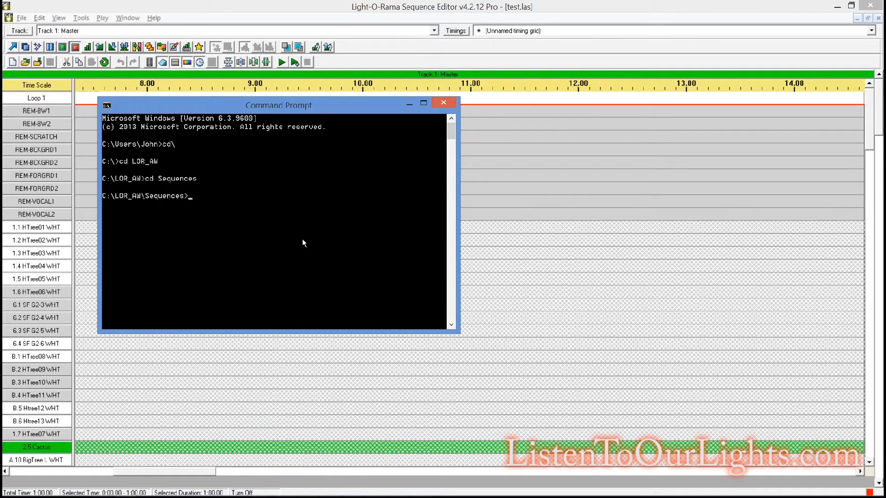
type("notwinkle.pl")
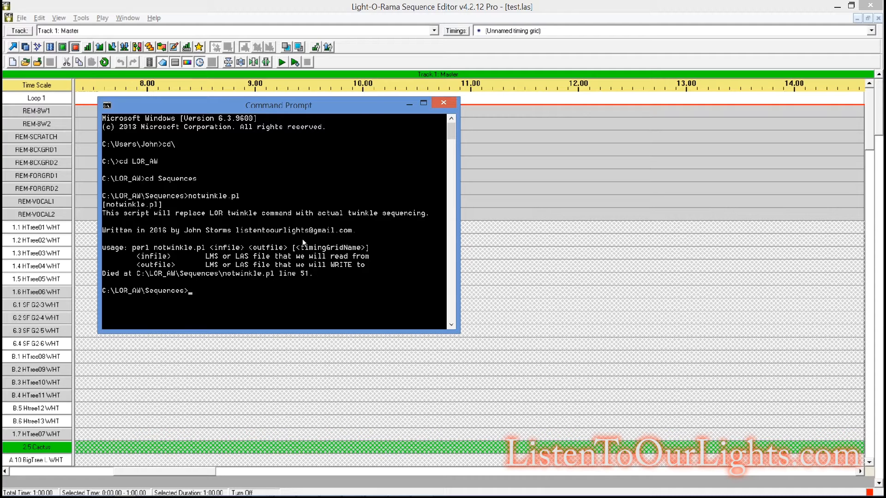
Run notwinkle.pl test.las out.las to convert the twinkles into sequenced events saved as out.las.
type("notwinkle.pl")
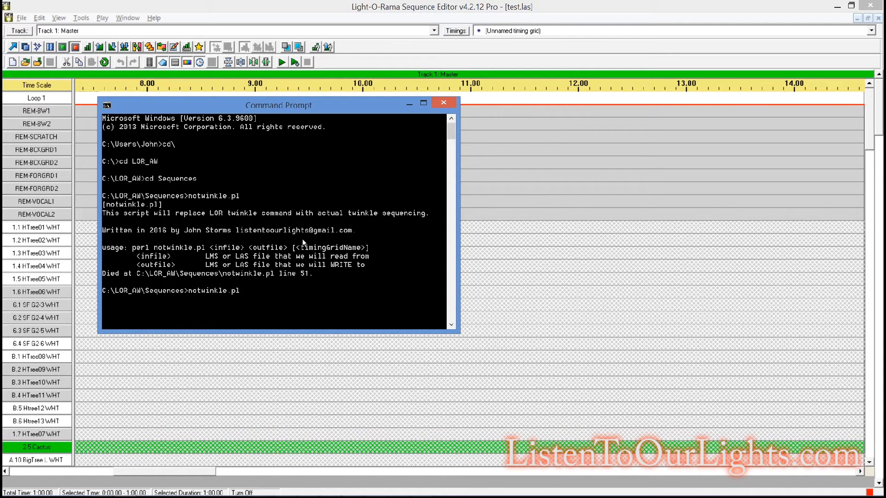
type("test.")
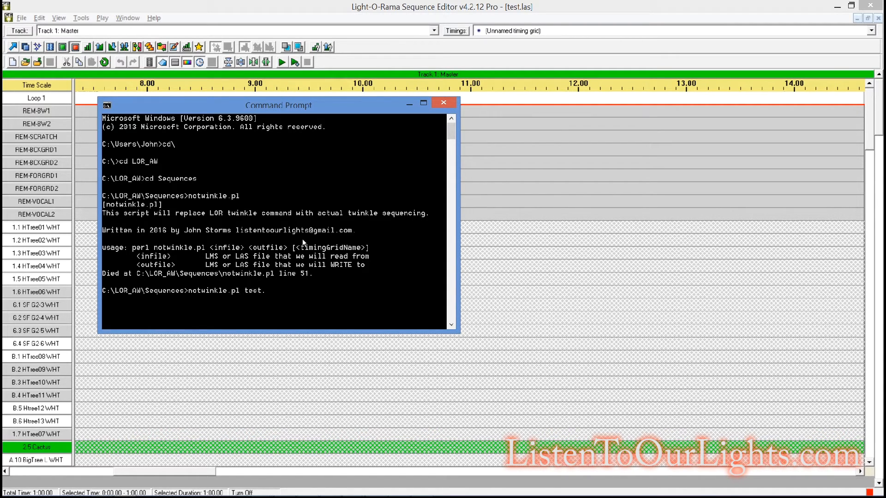
type("las")
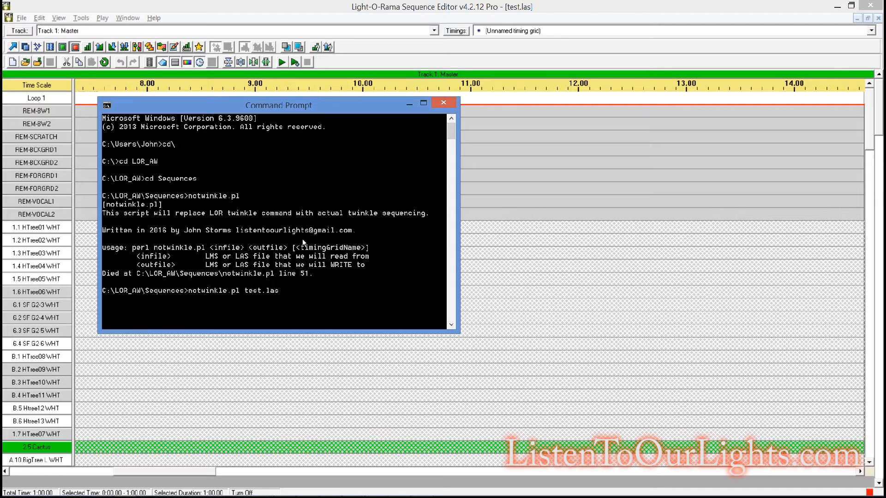
type("out")
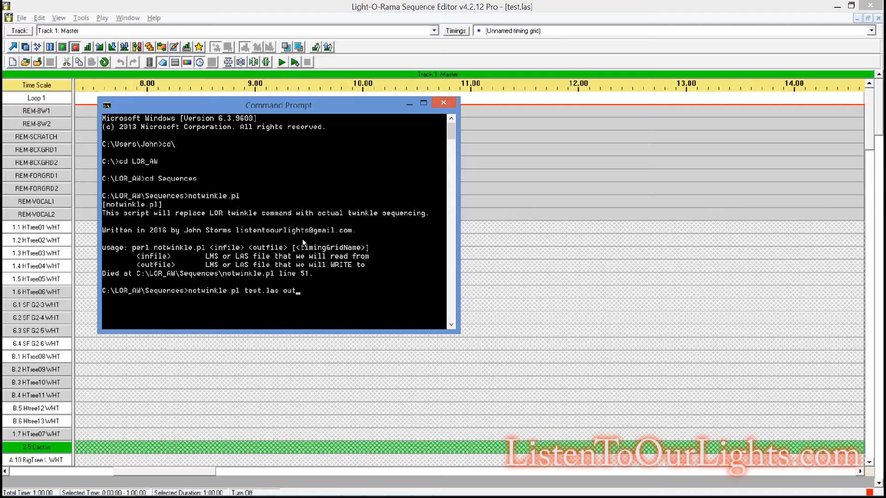
type("las")
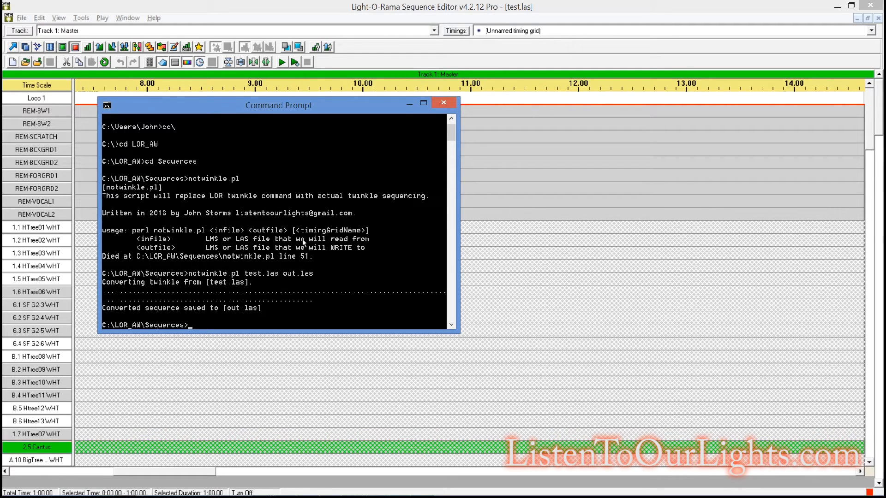
mouse_move(631, 39)
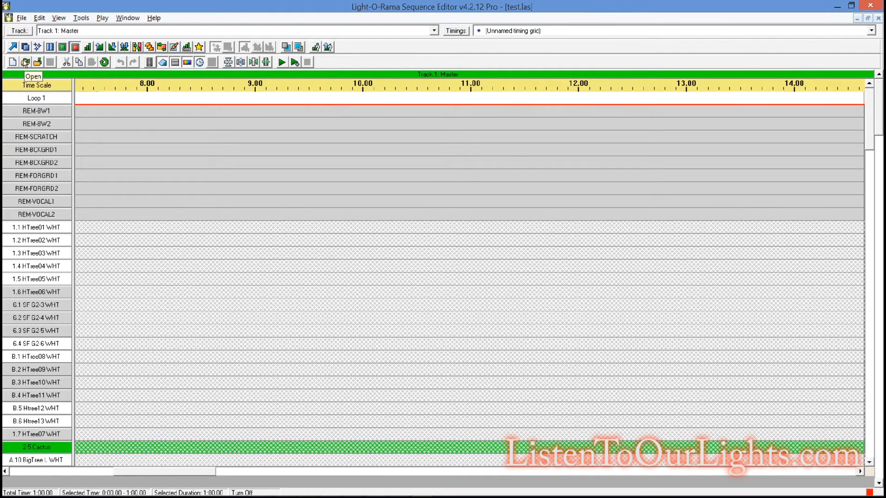
Open out.las from the Existing Sequence tab to show its converted on/off events.
left_click(25, 62)
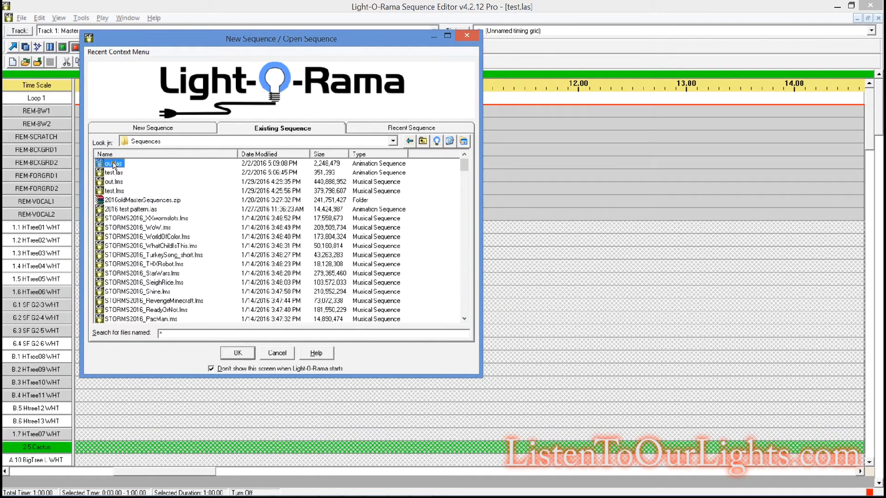
left_click(237, 353)
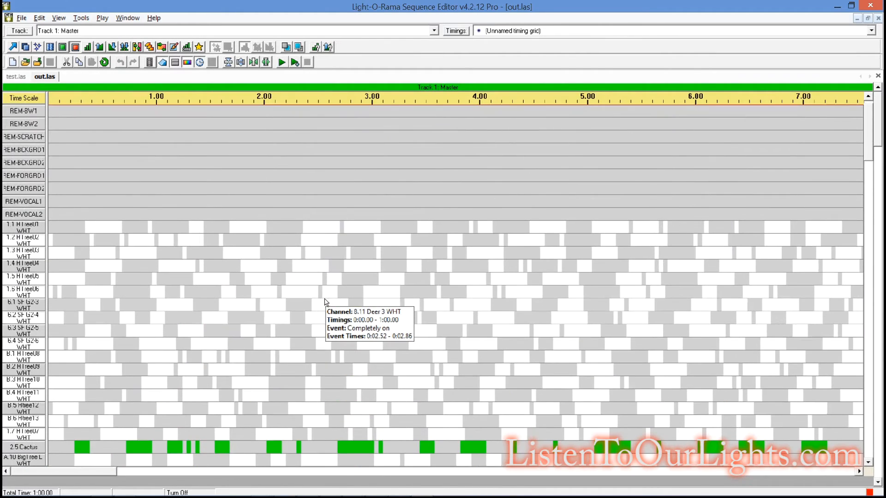
mouse_move(72, 177)
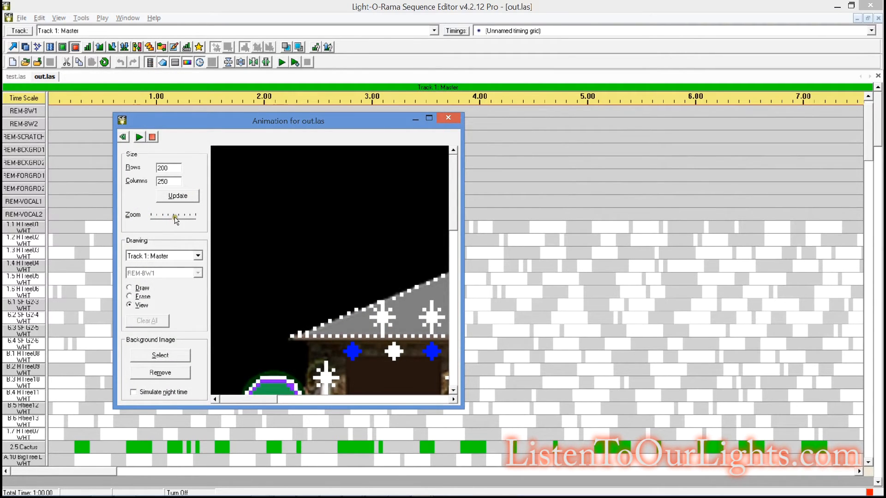
left_click_drag(175, 215, 153, 215)
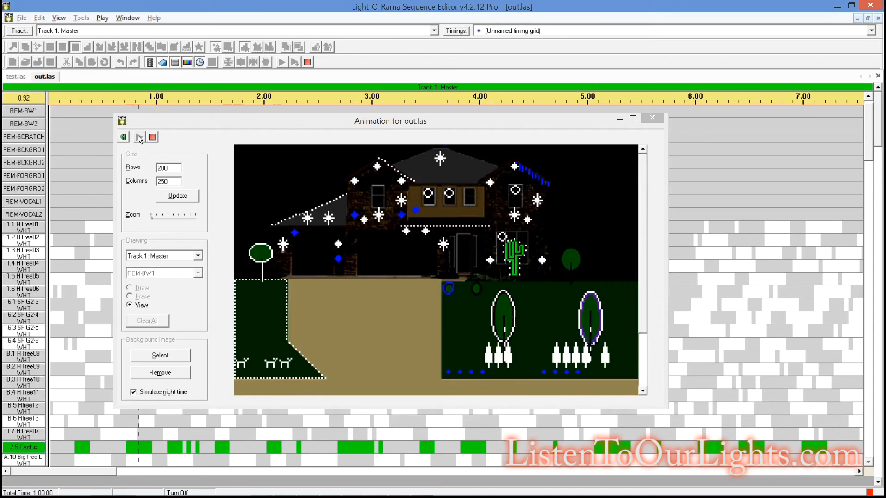
left_click(138, 137)
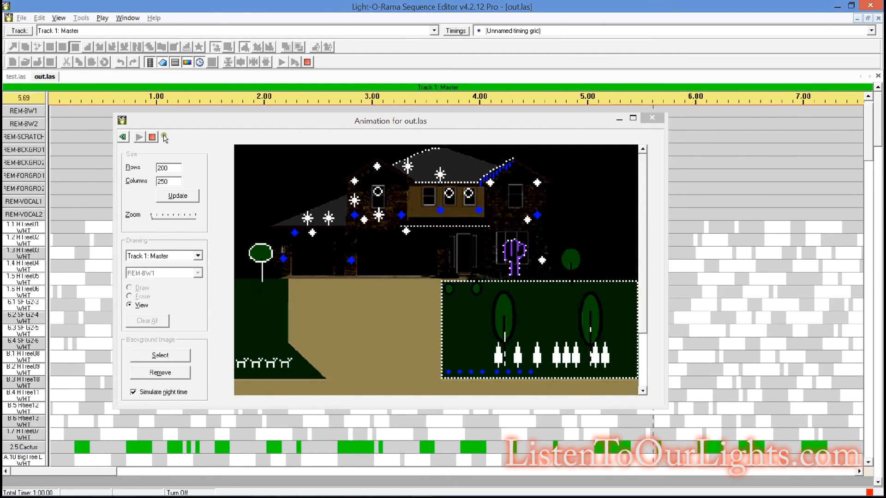
left_click(138, 136)
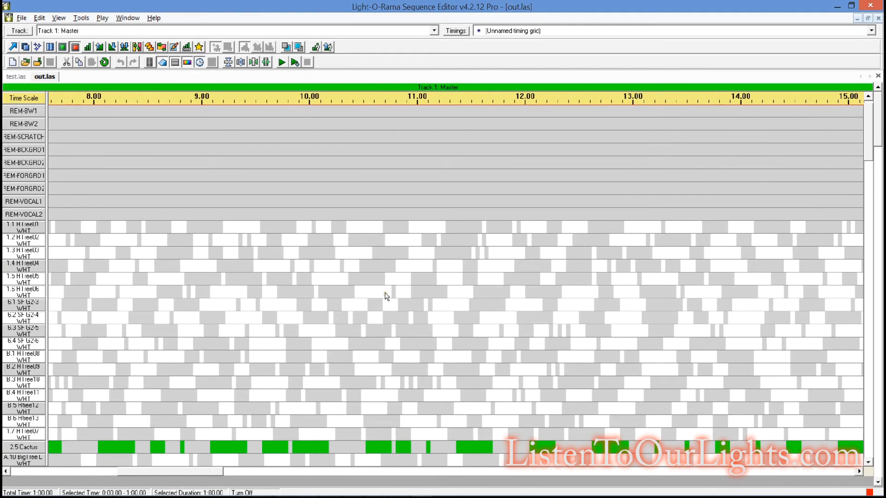
left_click_drag(170, 471, 367, 472)
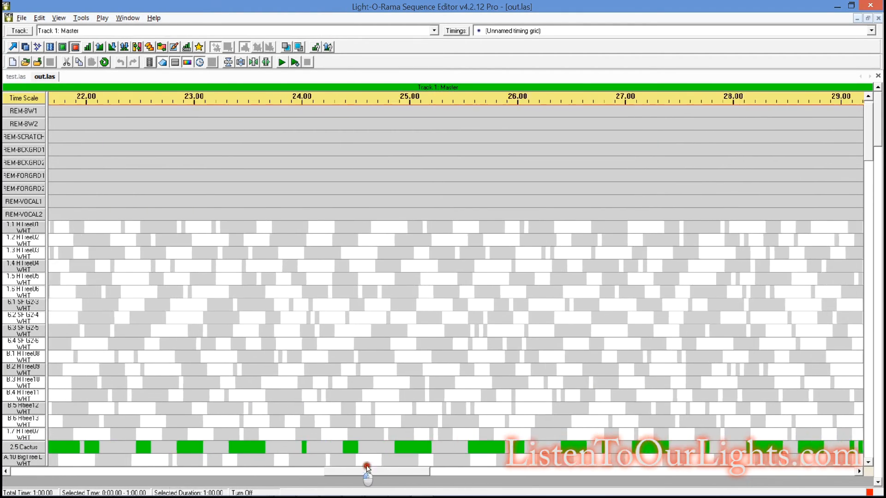
left_click_drag(366, 471, 152, 471)
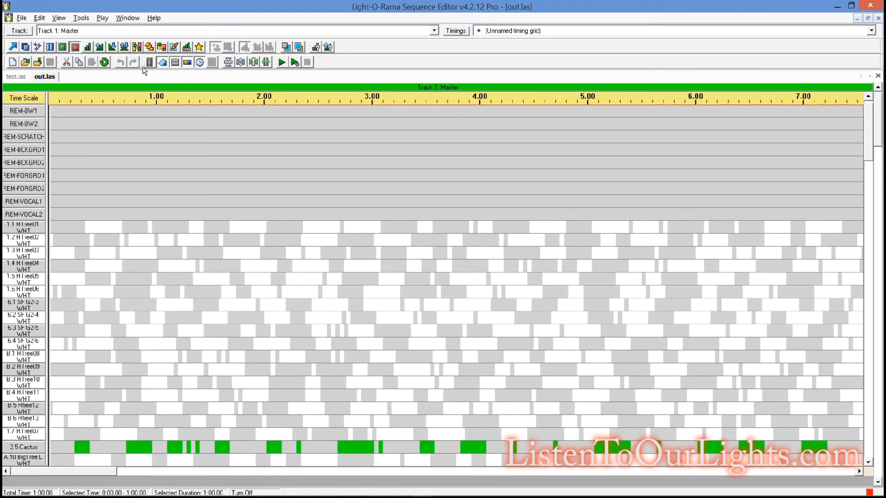
mouse_move(218, 146)
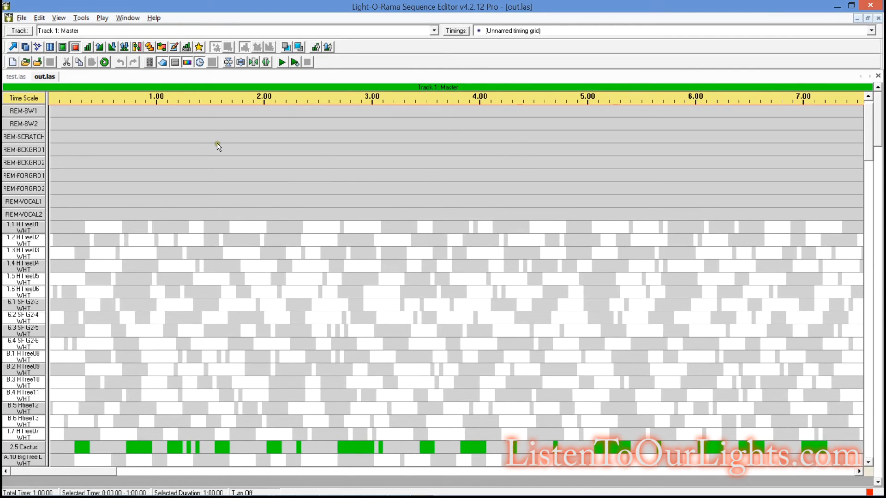
mouse_move(216, 146)
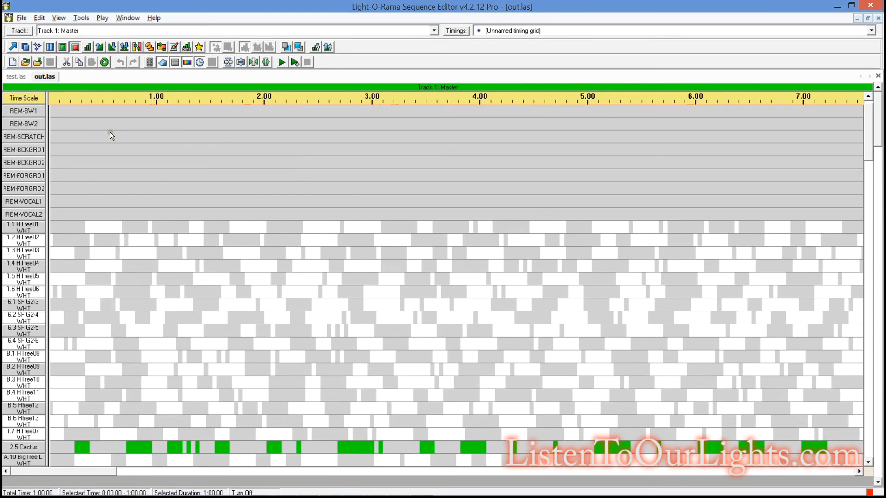
mouse_move(112, 135)
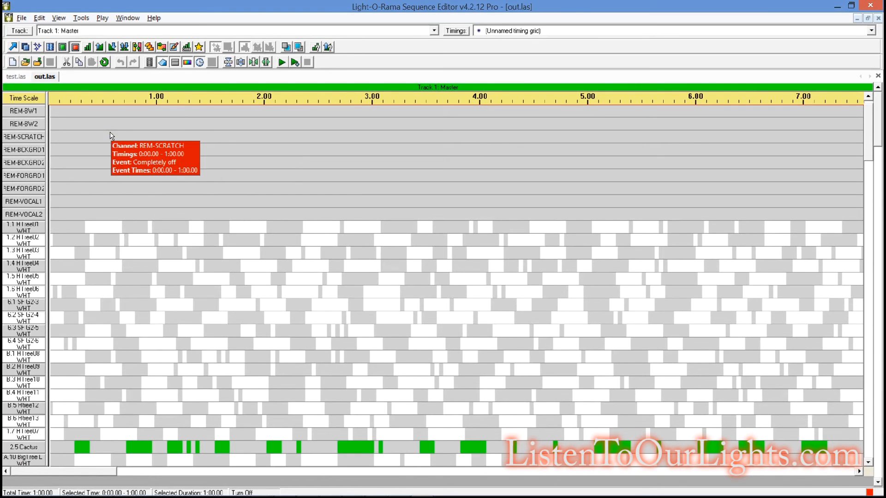